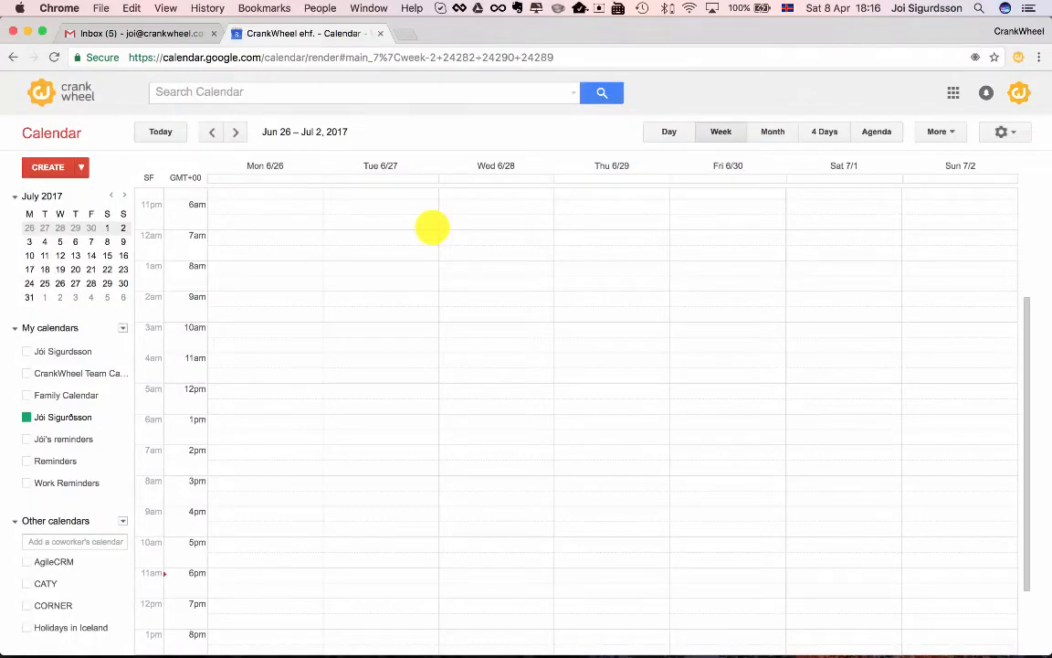
mouse_move(490, 393)
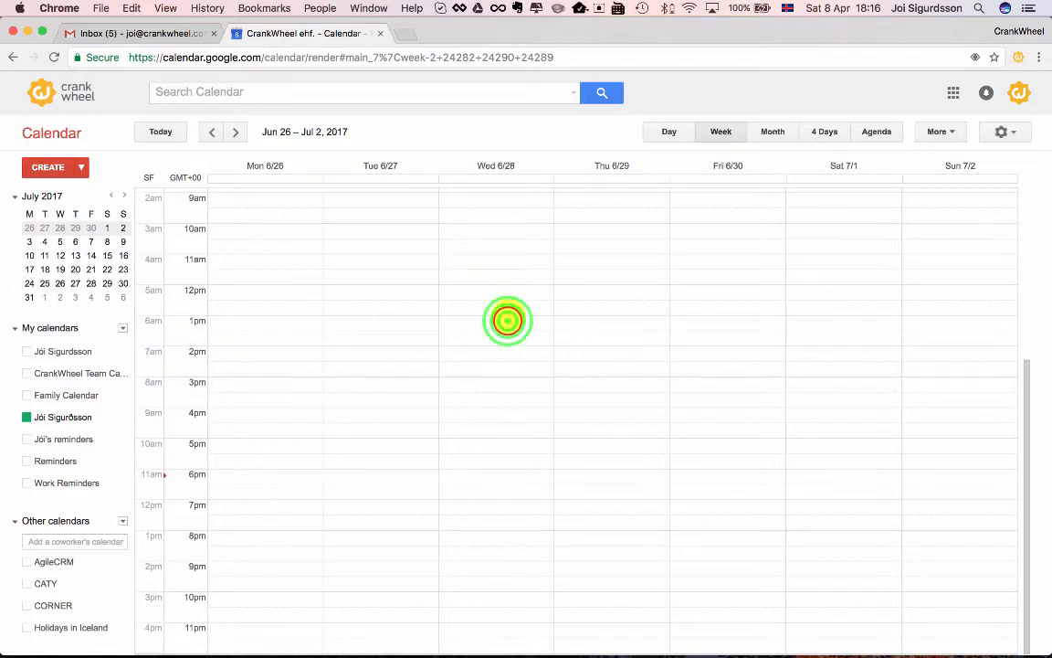
Step: Start a Wednesday 1pm event titled "Jake / Jói 1:1"
click(507, 320)
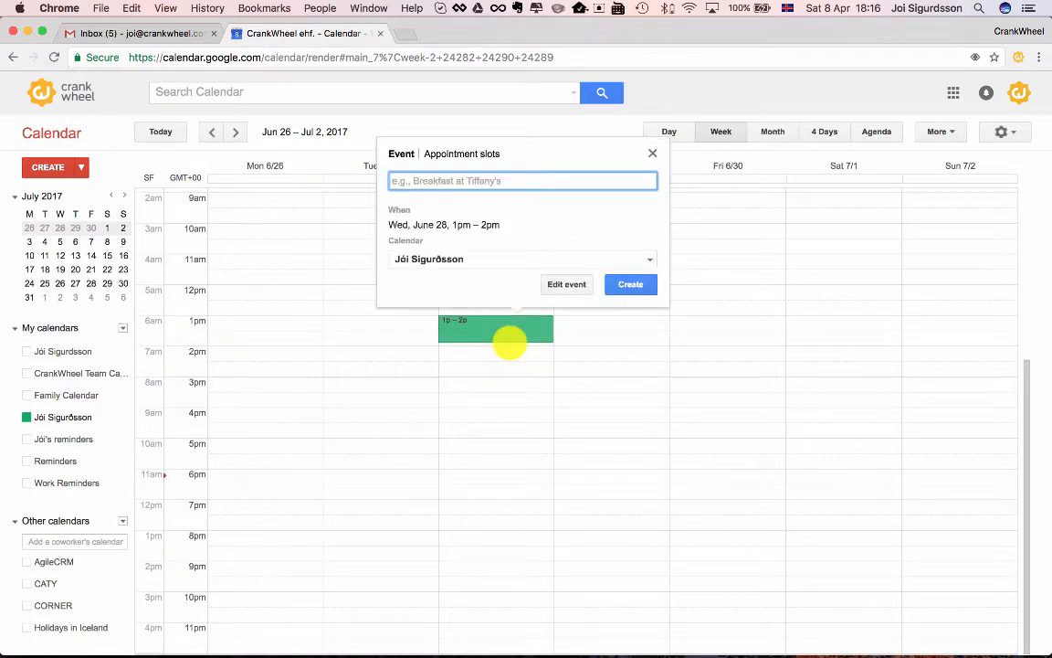
mouse_move(532, 215)
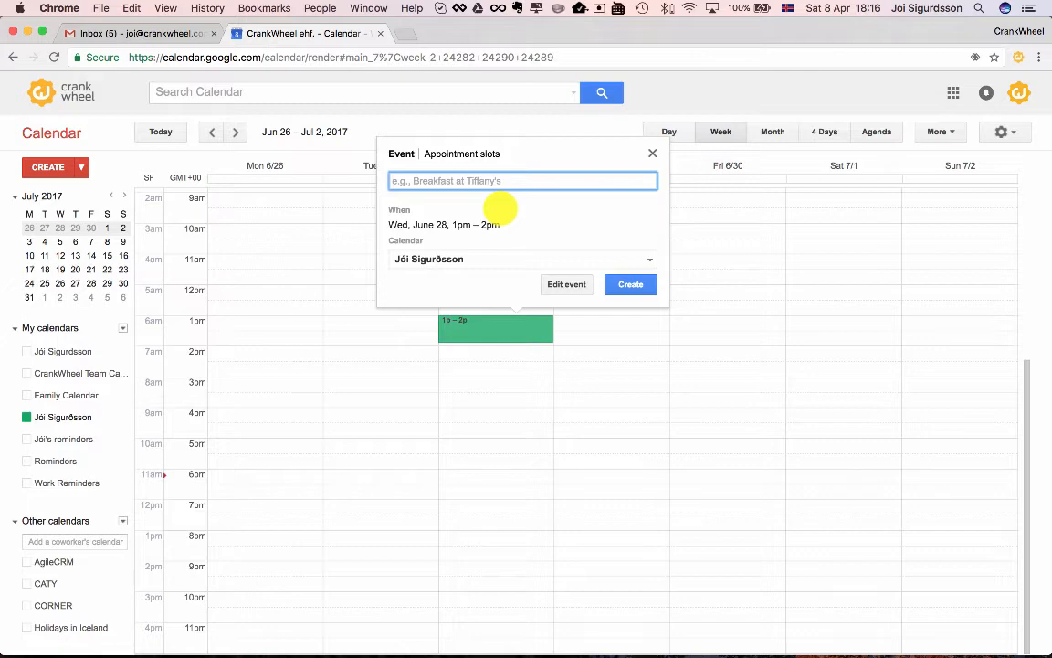
text(J)
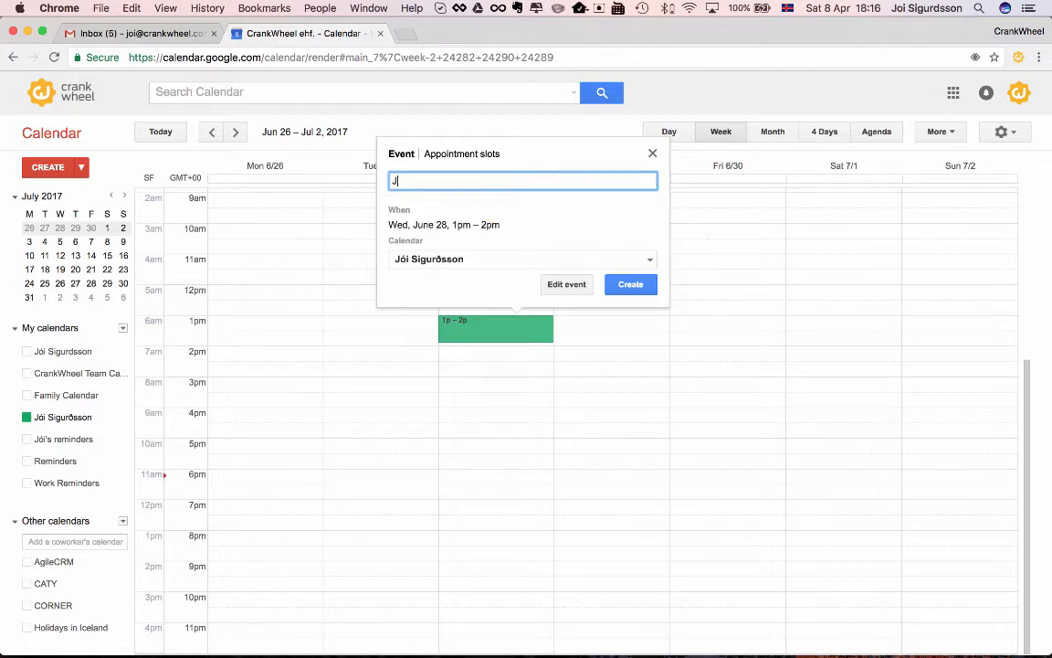
text(ake / Jói 1:1)
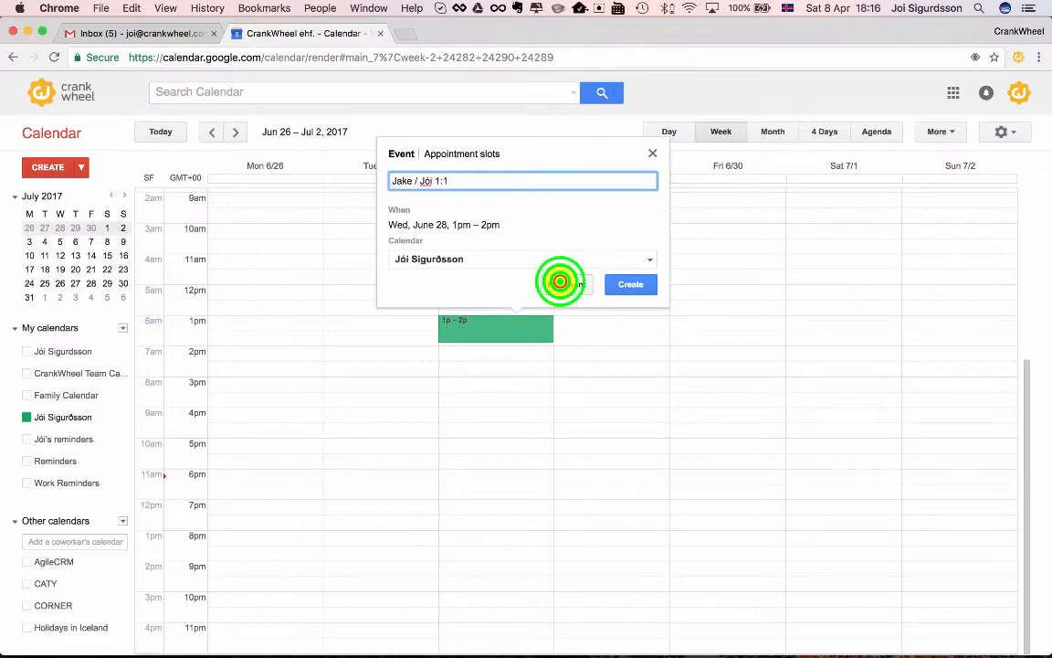
Step: Open the "Jake / Jói 1:1" event's full edit page and the CrankWheel sharing panel
click(577, 284)
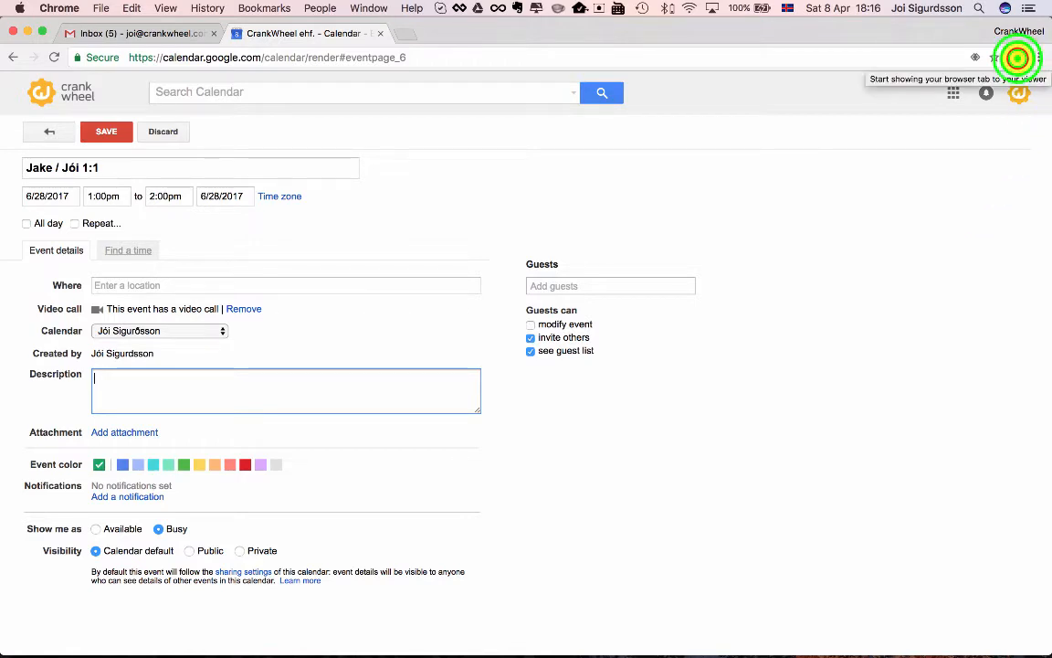
click(1018, 58)
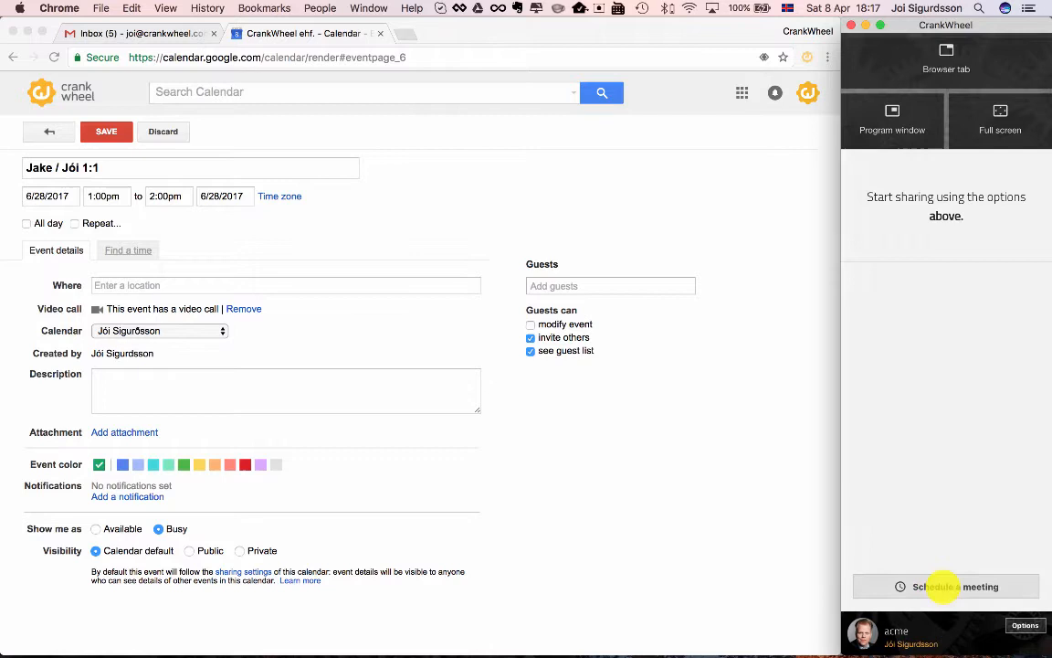
Step: Schedule a CrankWheel meeting named "Jake / Jói 1:1" and generate its link
click(954, 587)
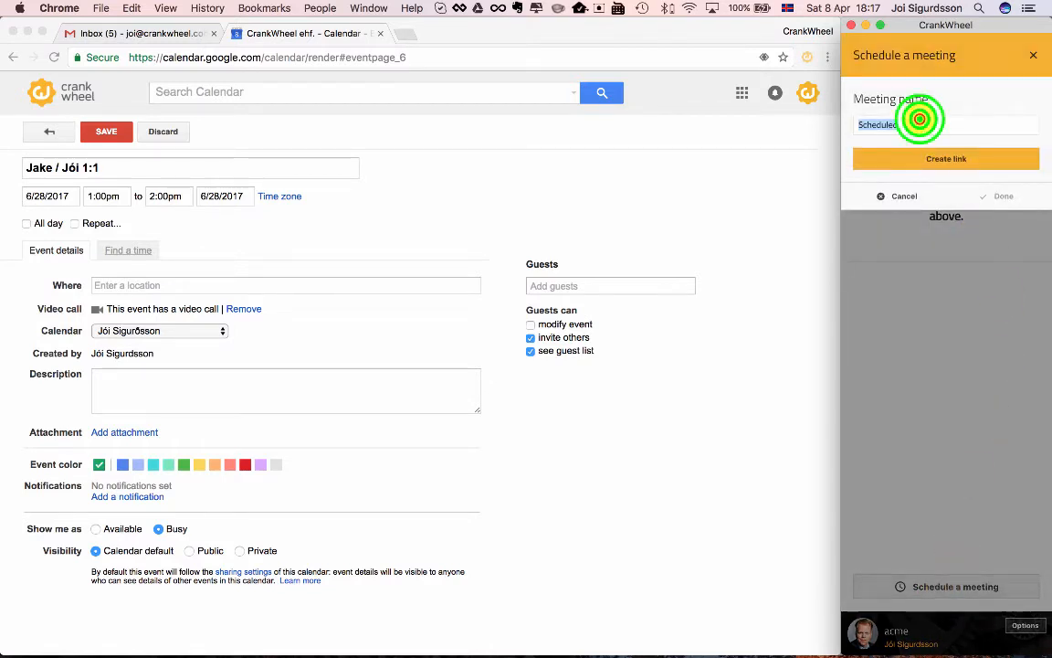
text(Jake / Jói 1:1)
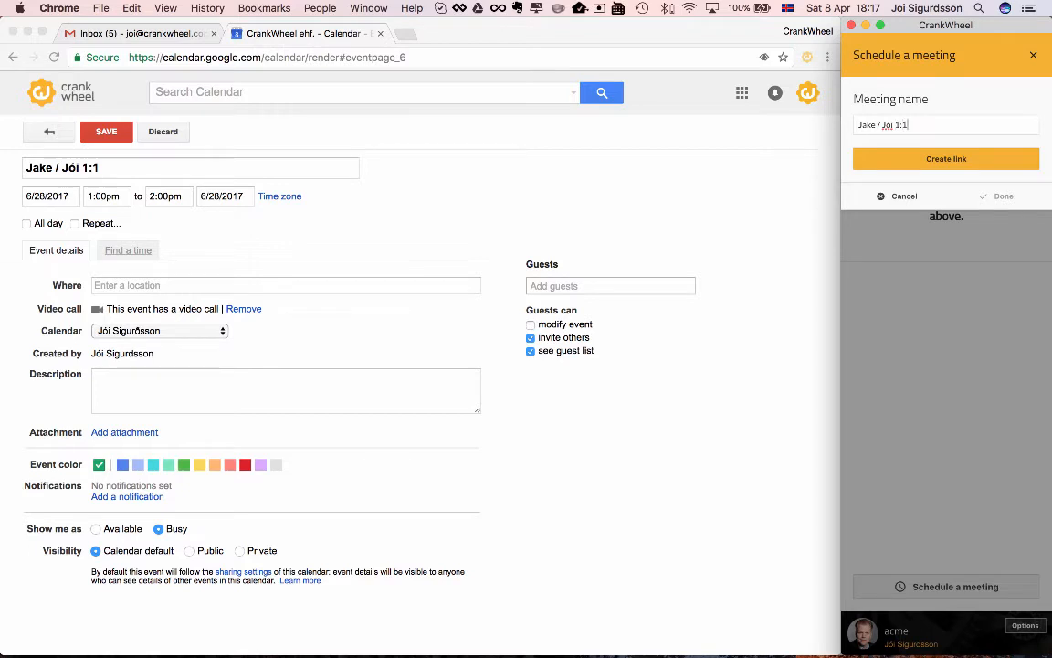
click(945, 158)
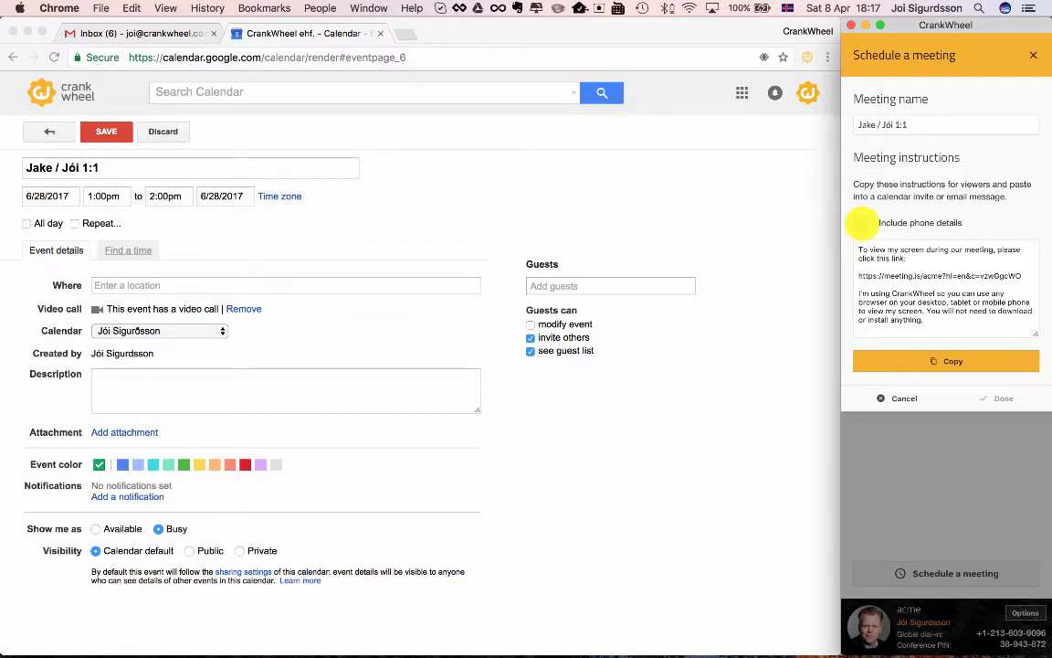
Step: Paste the meeting instructions without phone details into the event description, then close the scheduler
click(861, 222)
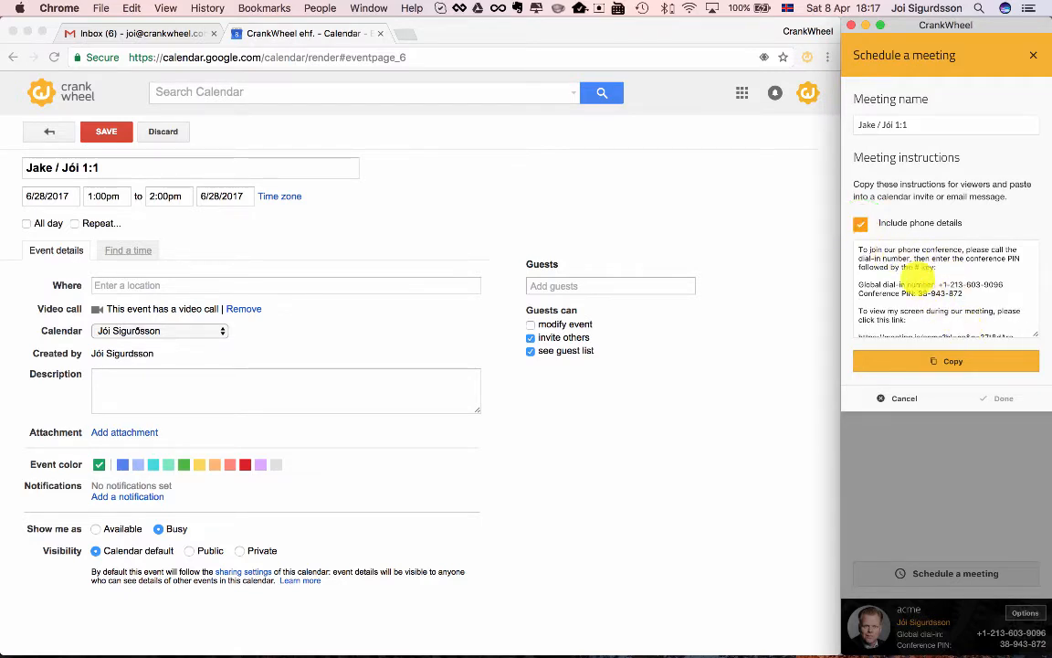
click(860, 223)
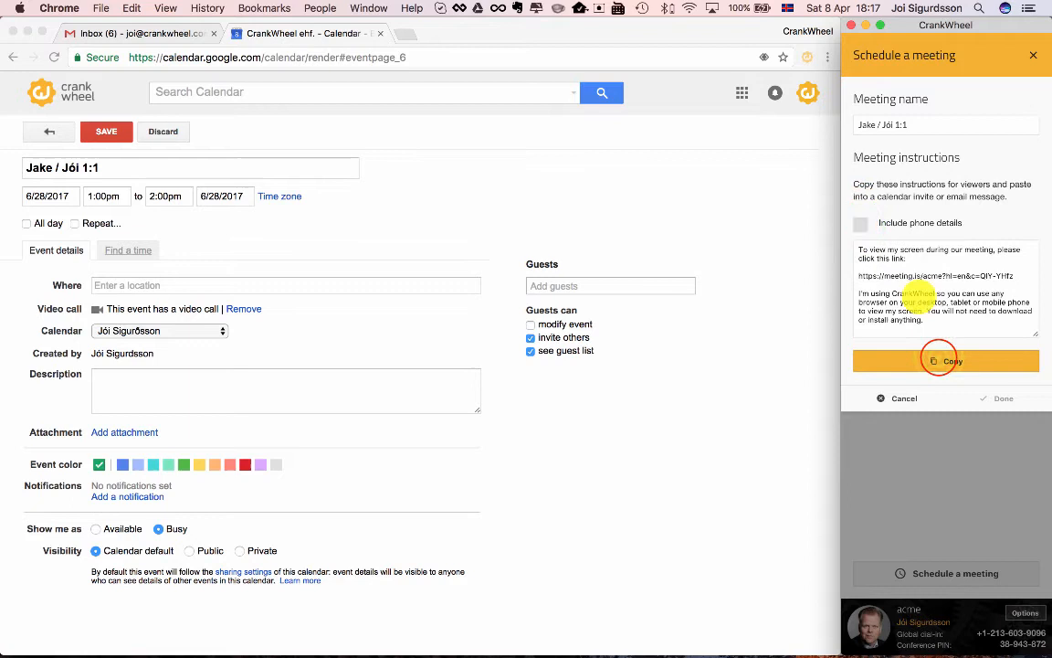
click(945, 361)
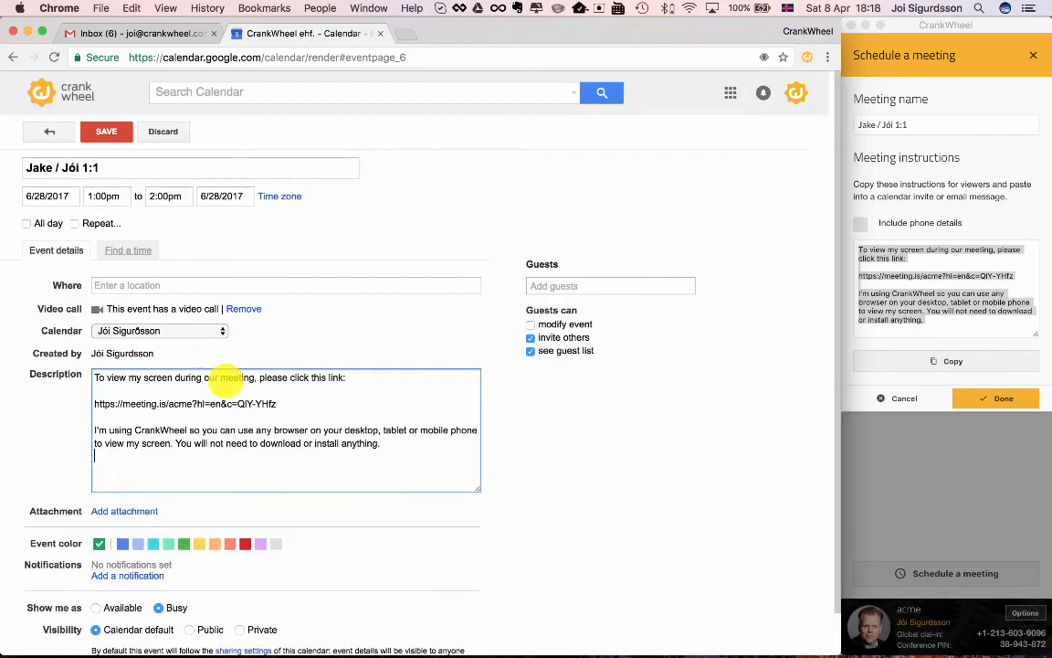
click(1002, 398)
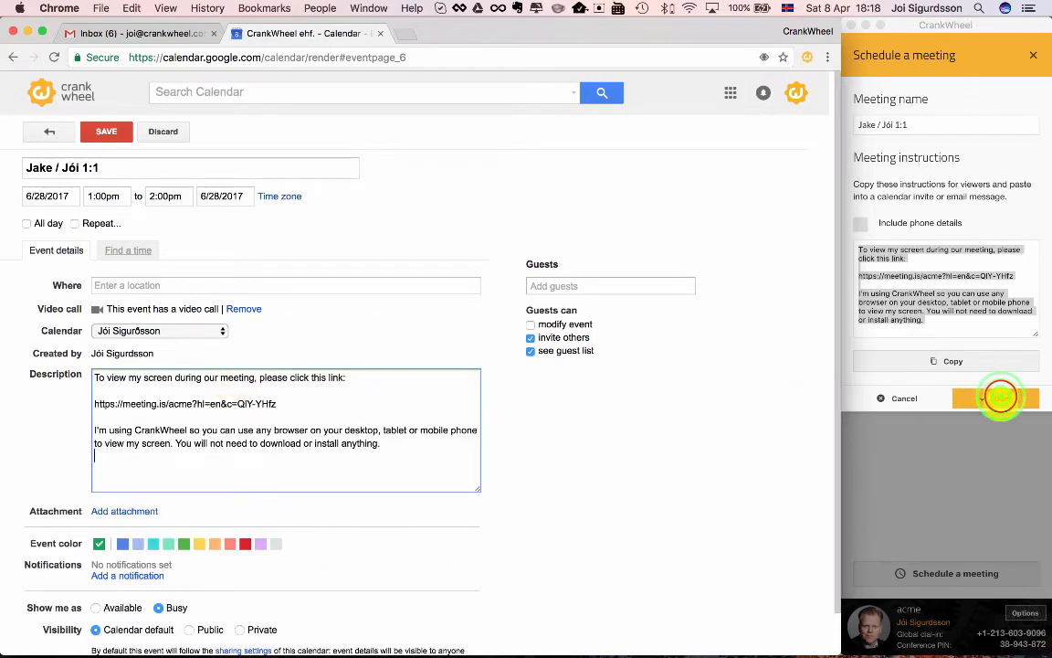
click(996, 397)
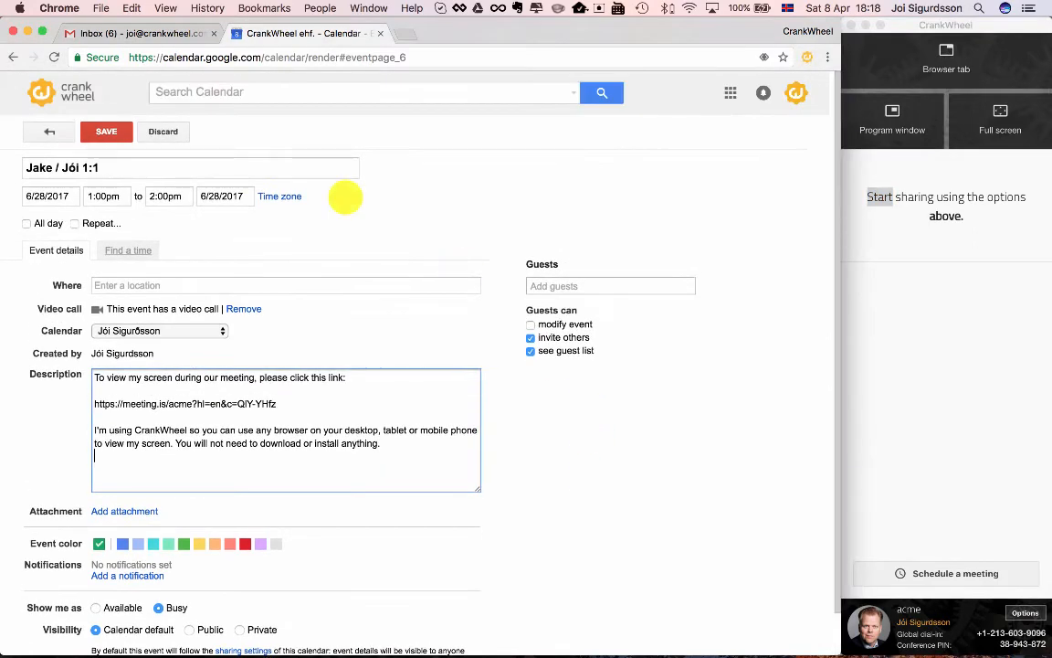
Step: Save the event and reopen it from Wednesday 1pm in week view
click(106, 130)
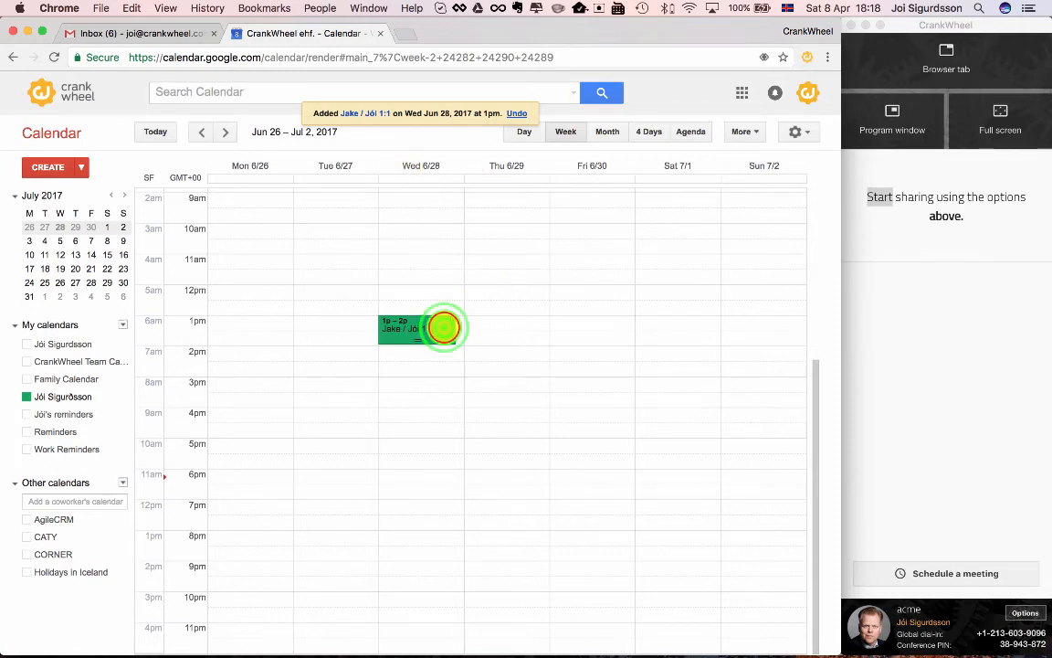
click(421, 329)
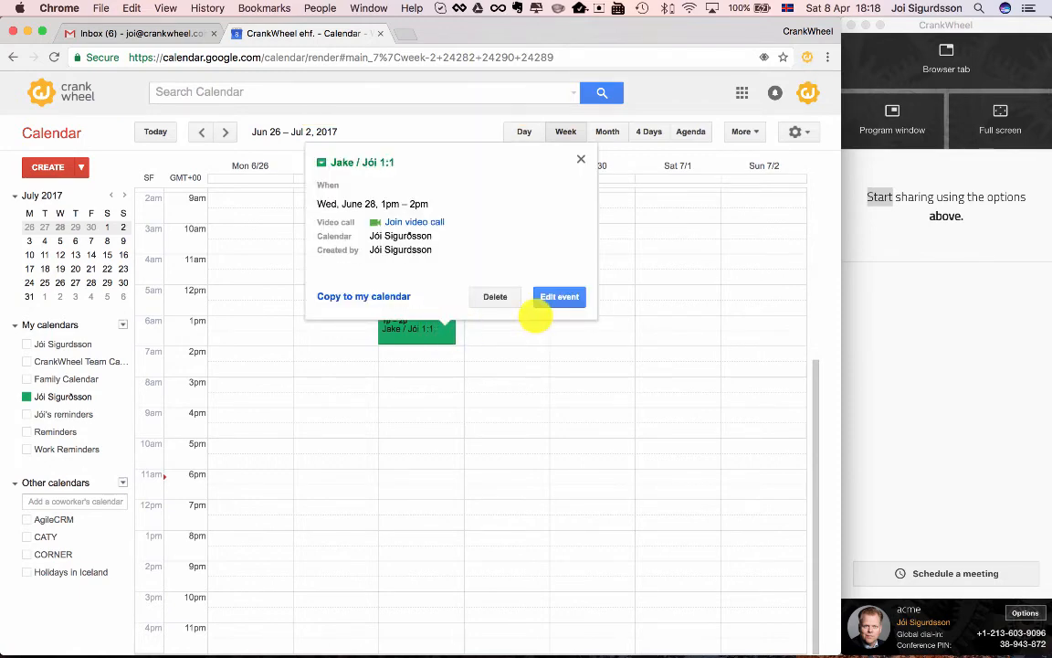
click(363, 296)
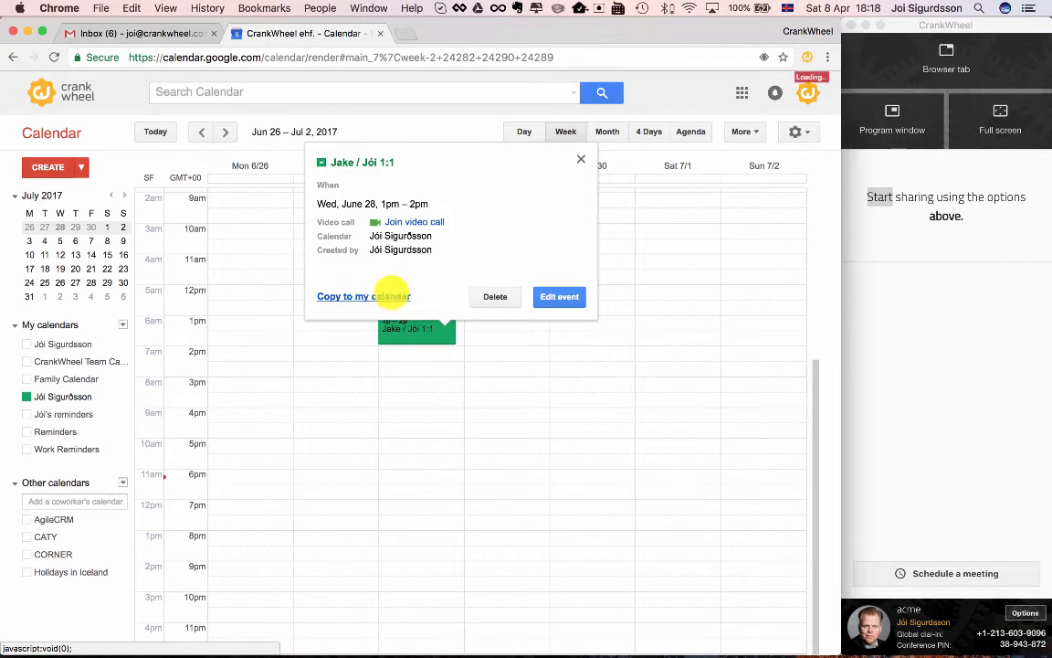
click(558, 295)
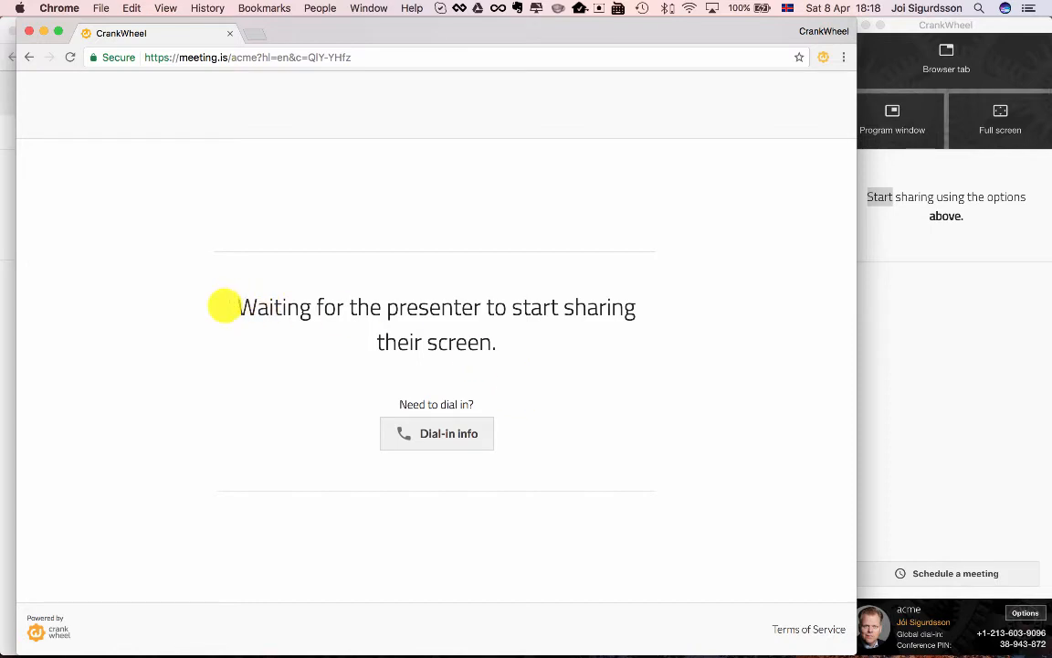
mouse_move(554, 378)
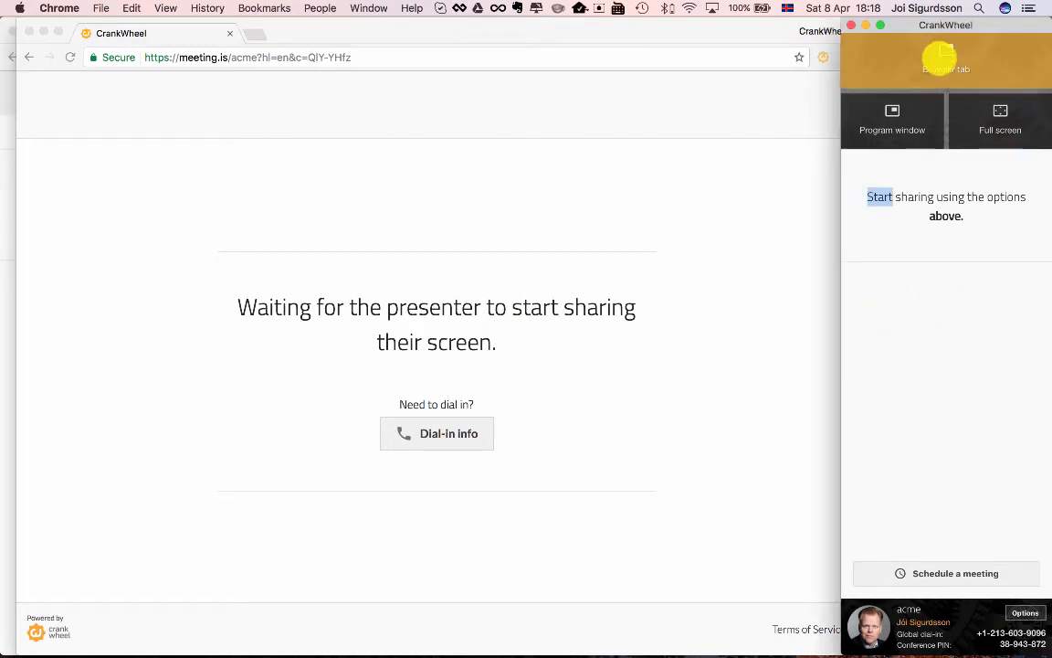
Step: Return to the CrankWheel panel after joining via the meeting.is link
click(999, 119)
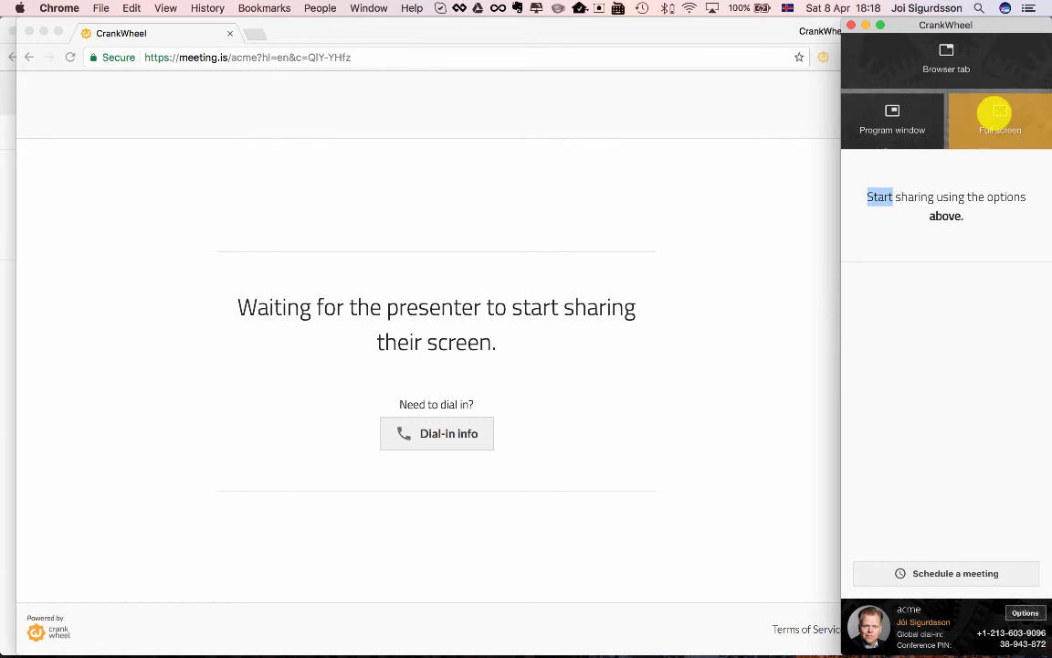
Step: Share the text editor program window through CrankWheel
click(893, 120)
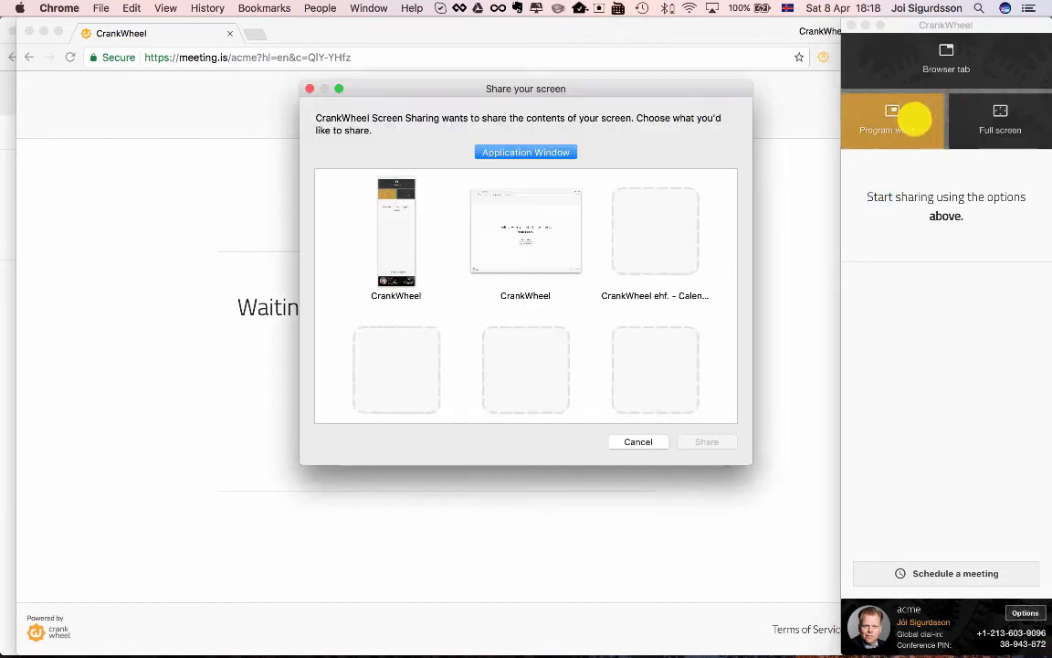
click(526, 368)
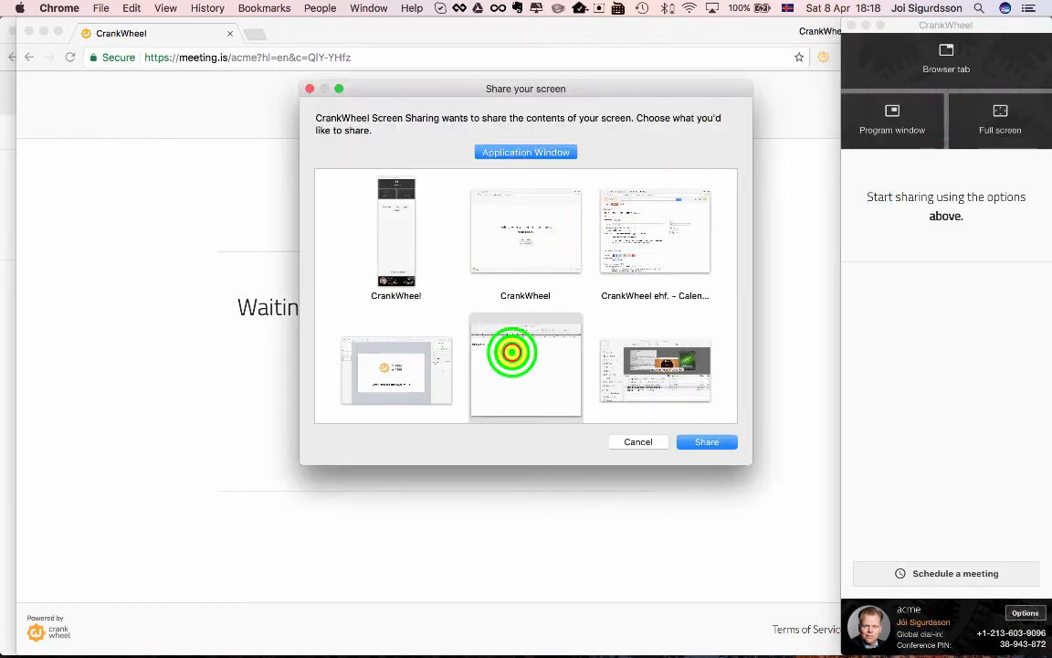
click(706, 441)
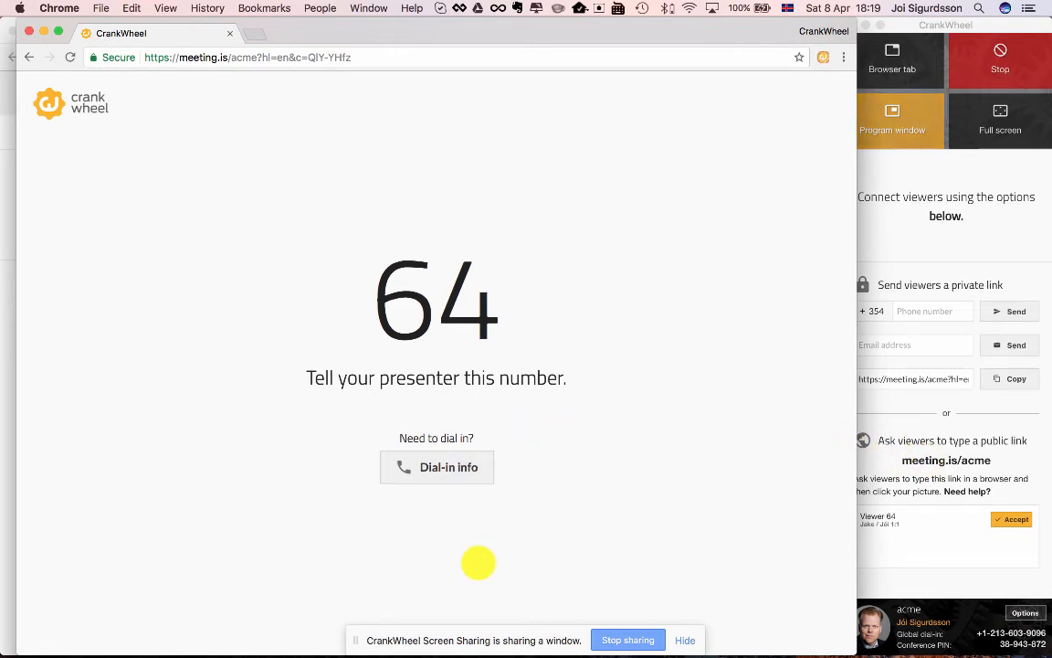
Step: View and close the dial-in info, then accept Viewer 64
click(435, 467)
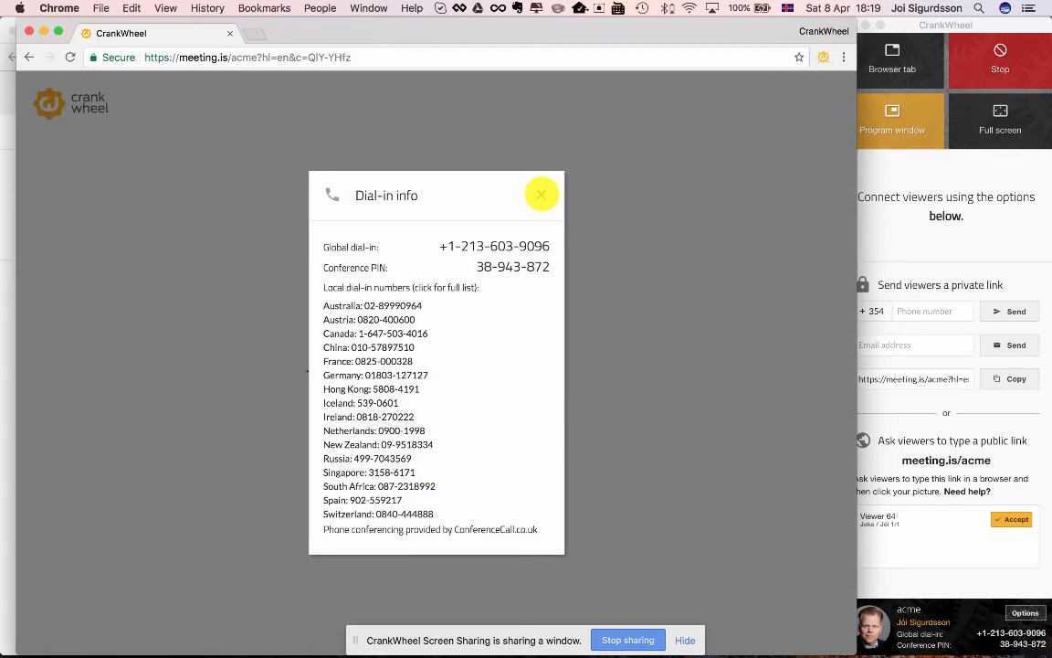
click(541, 193)
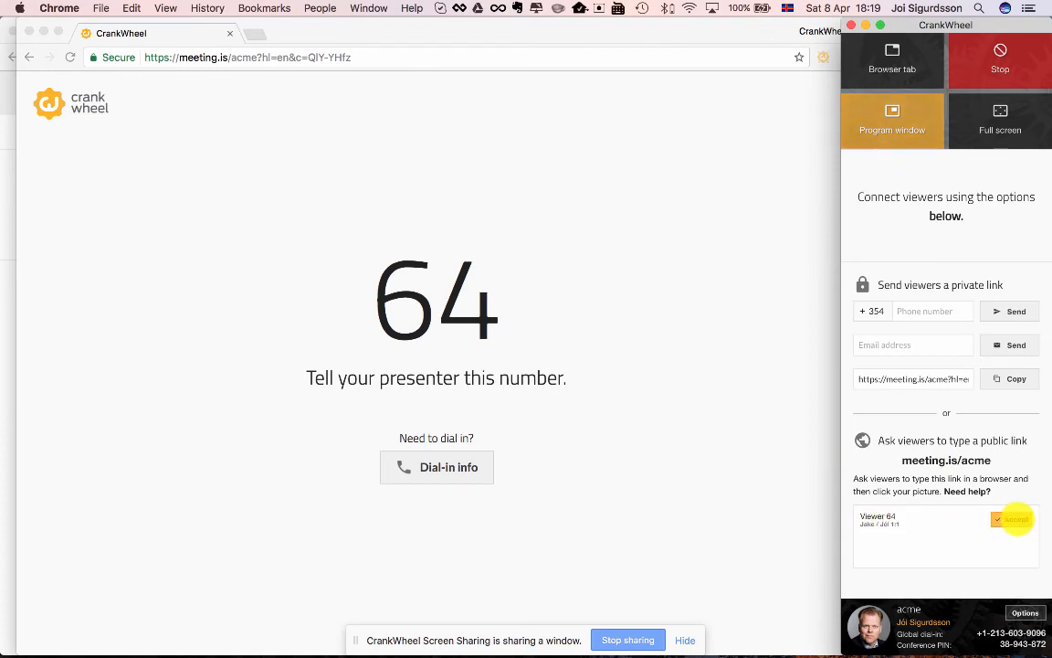
click(1015, 518)
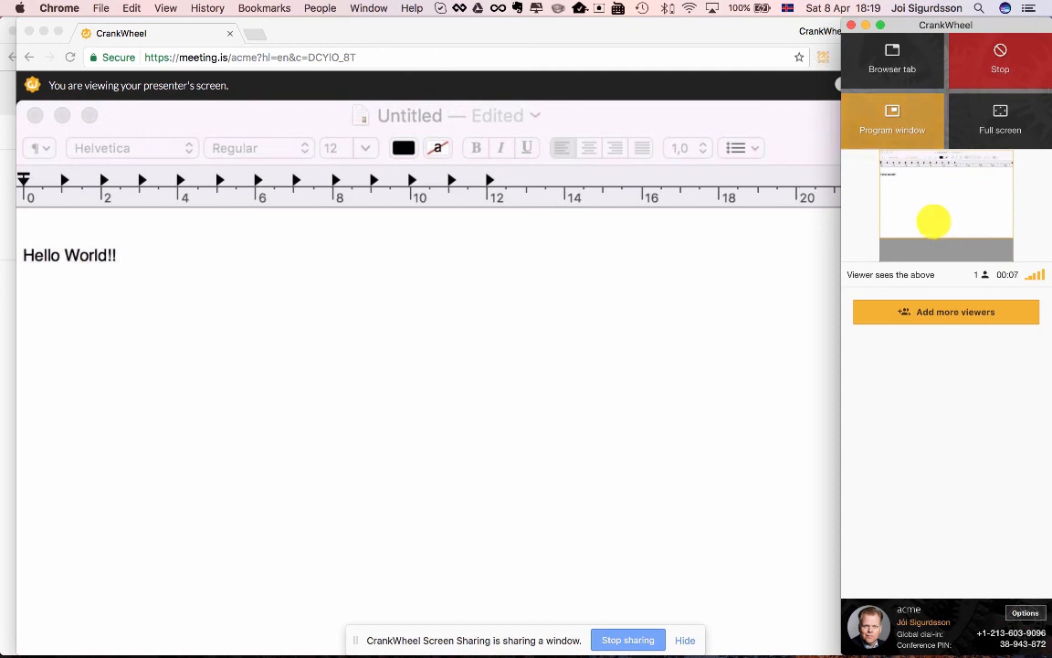
Step: Show the Add more viewers invitation options in the CrankWheel panel
click(946, 312)
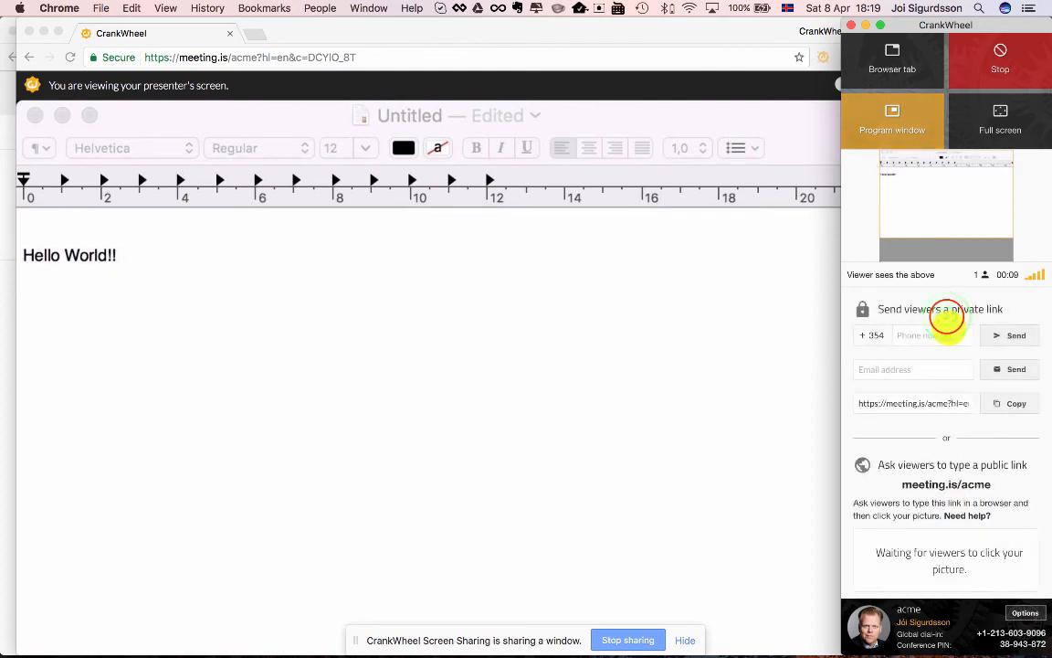